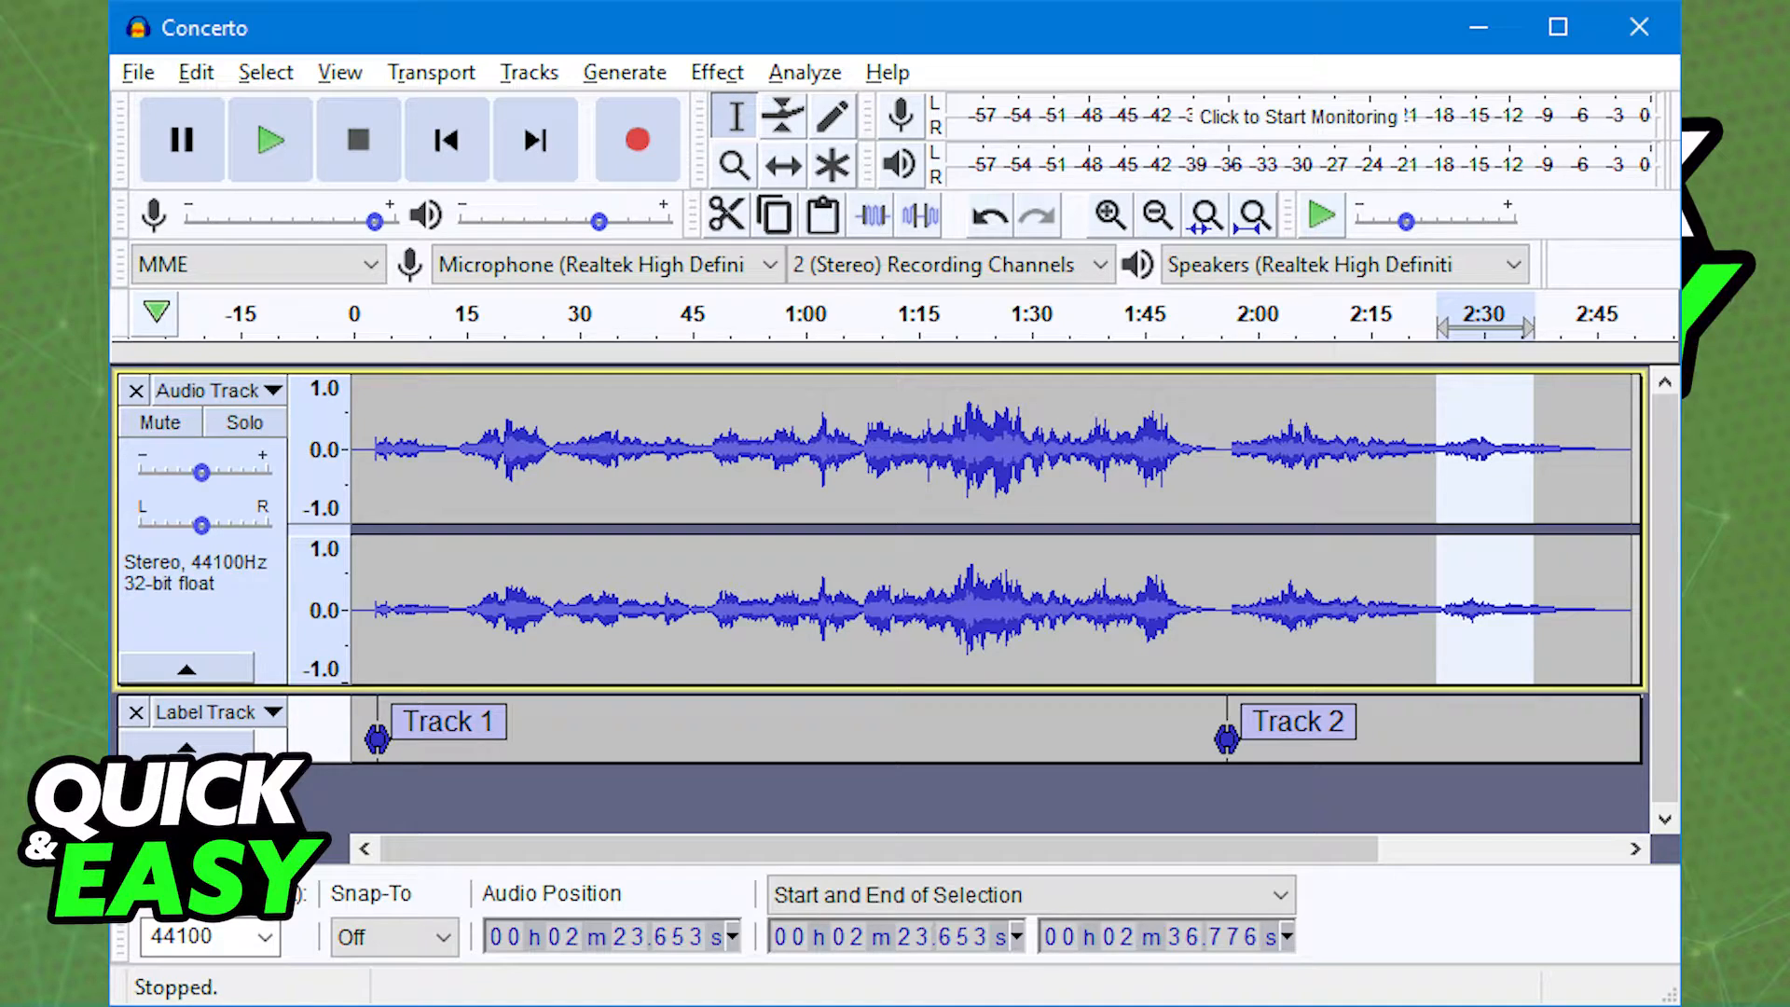
Step: Launch the Filter Curve EQ effect on the selected stretch of the Concerto track
click(716, 72)
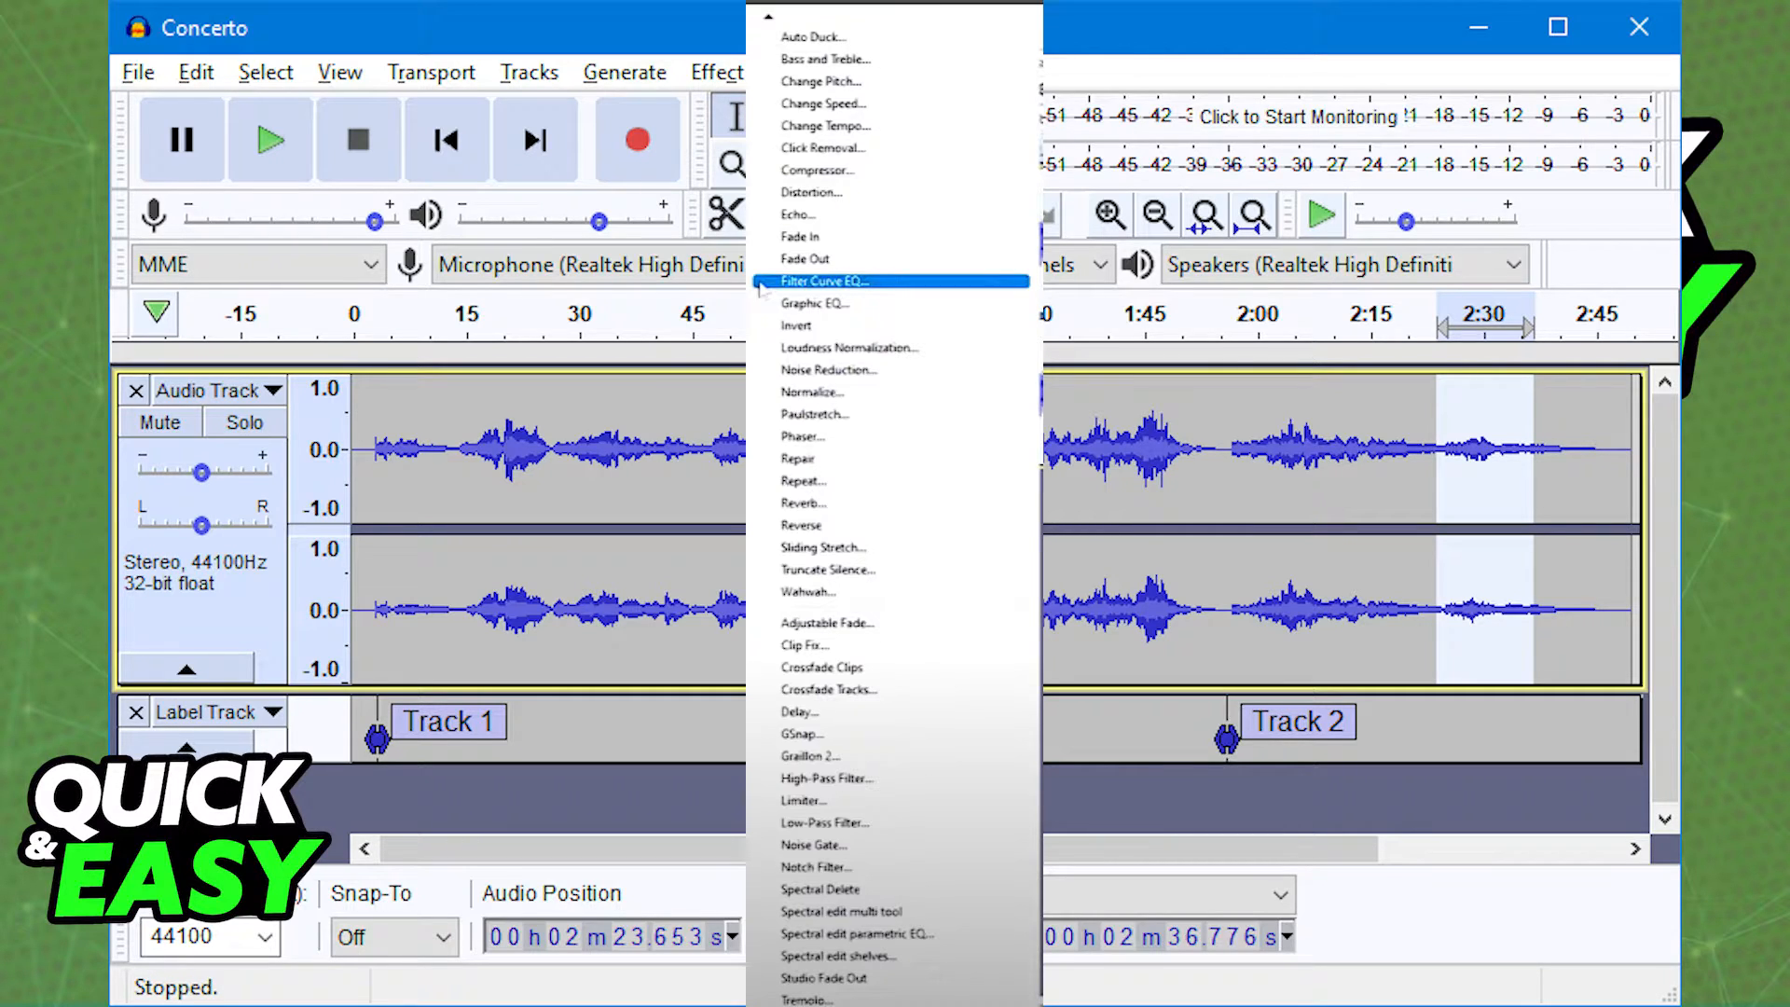
click(817, 281)
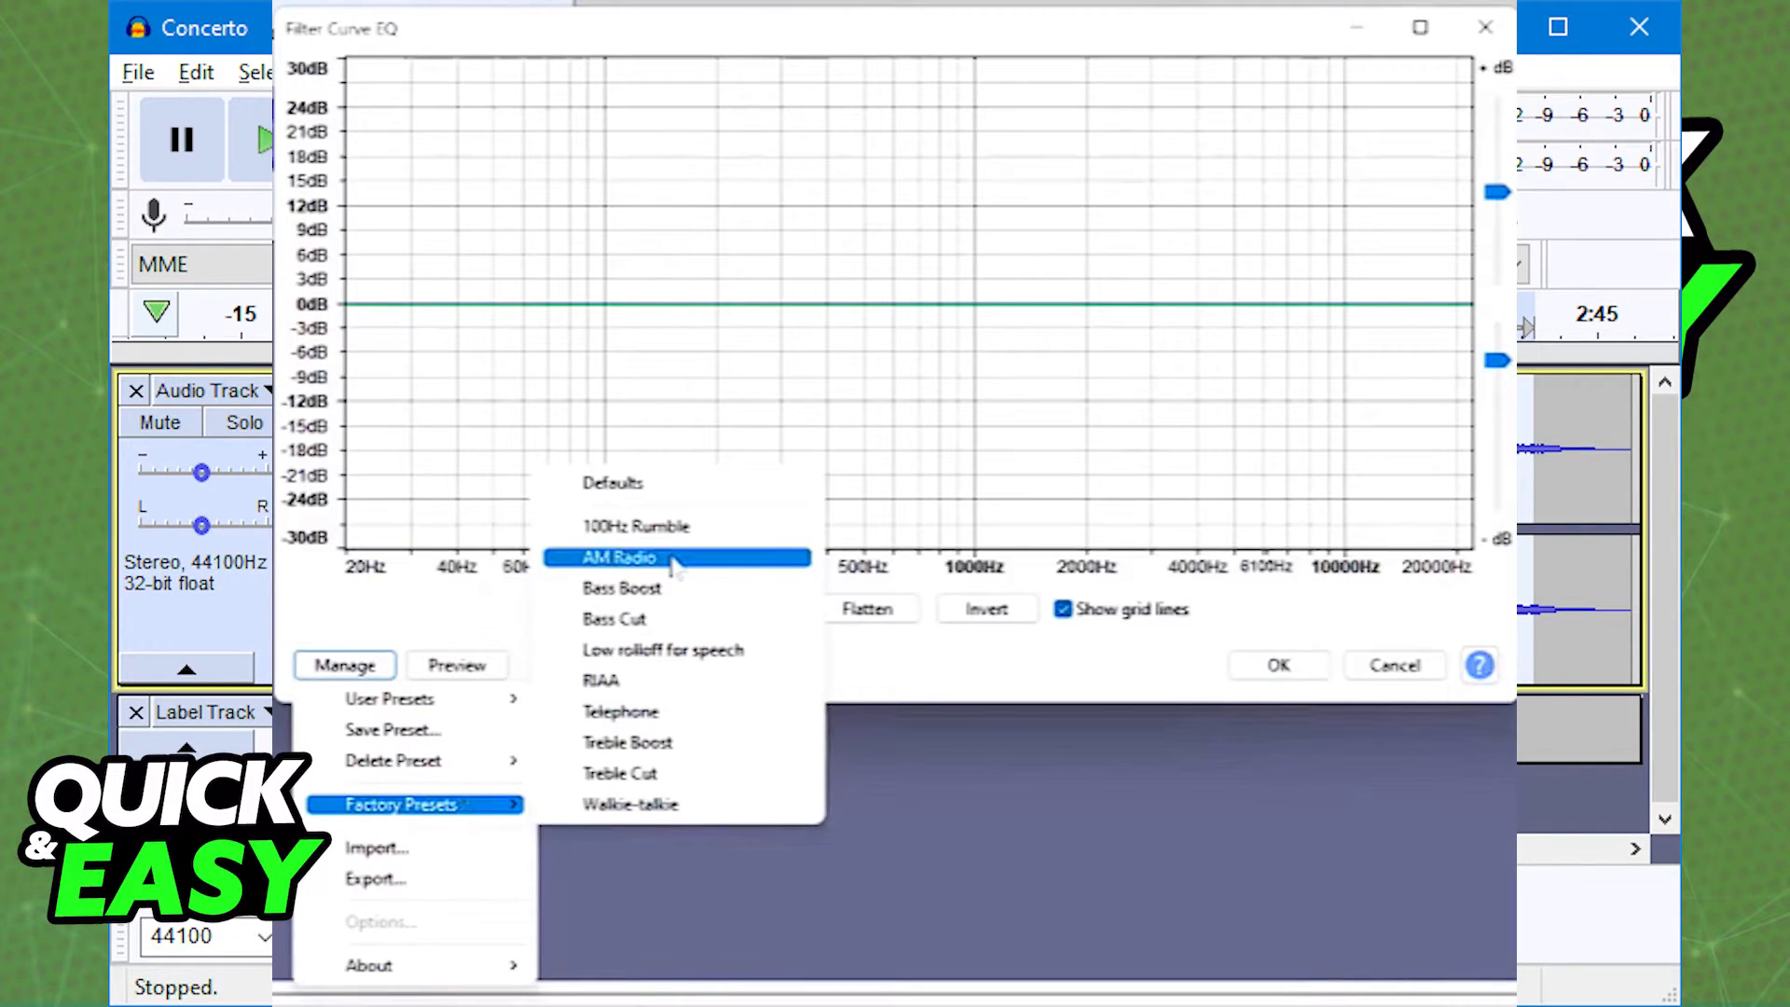